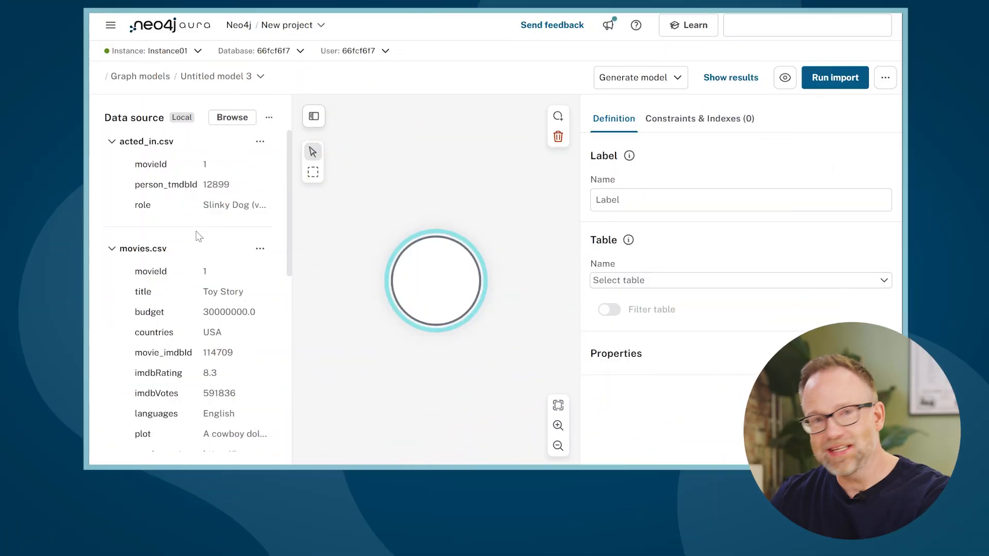
mouse_move(91, 353)
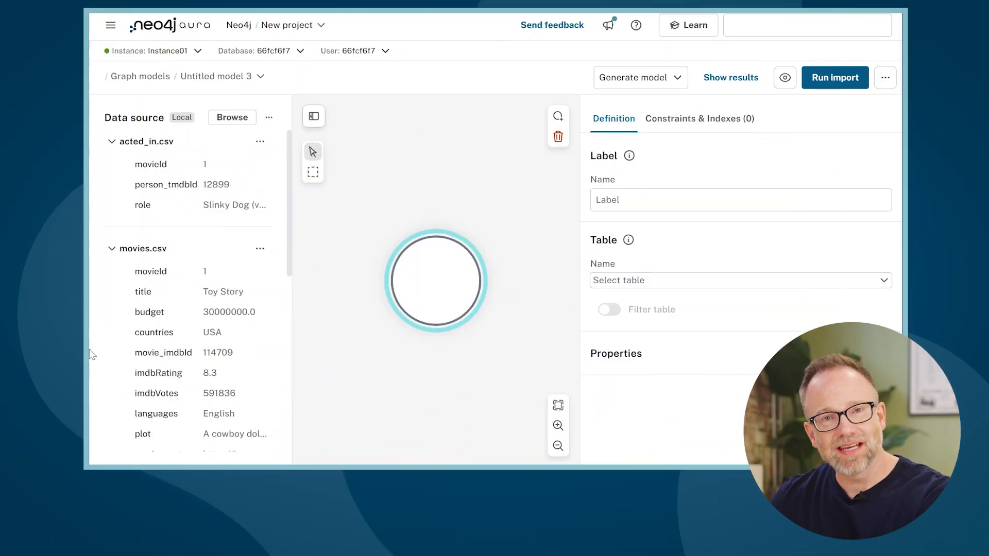
mouse_move(226, 359)
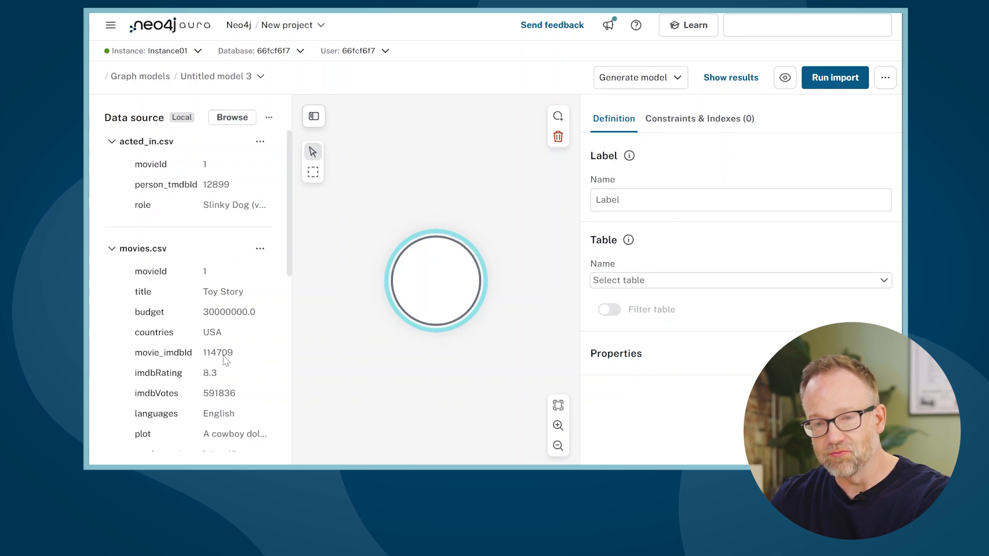
mouse_move(261, 328)
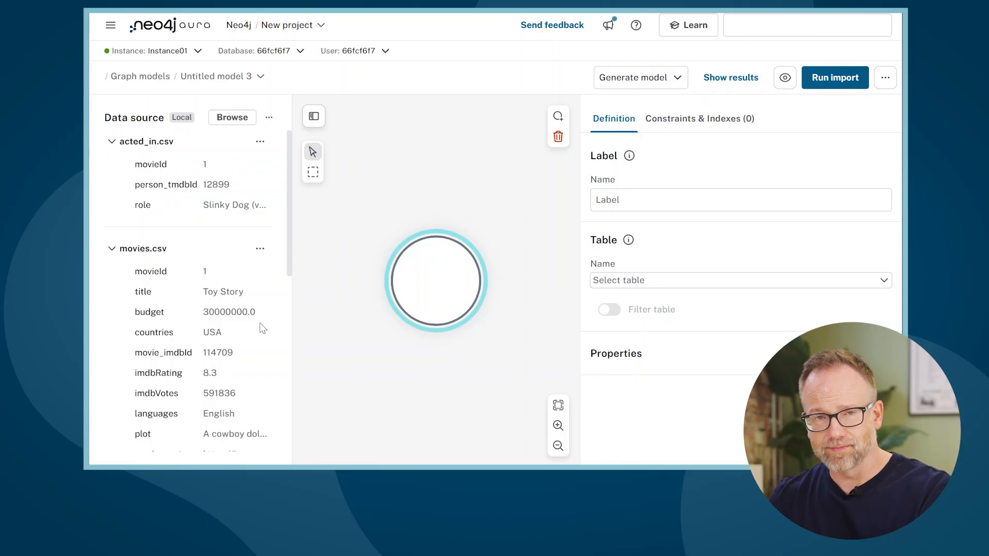
mouse_move(442, 280)
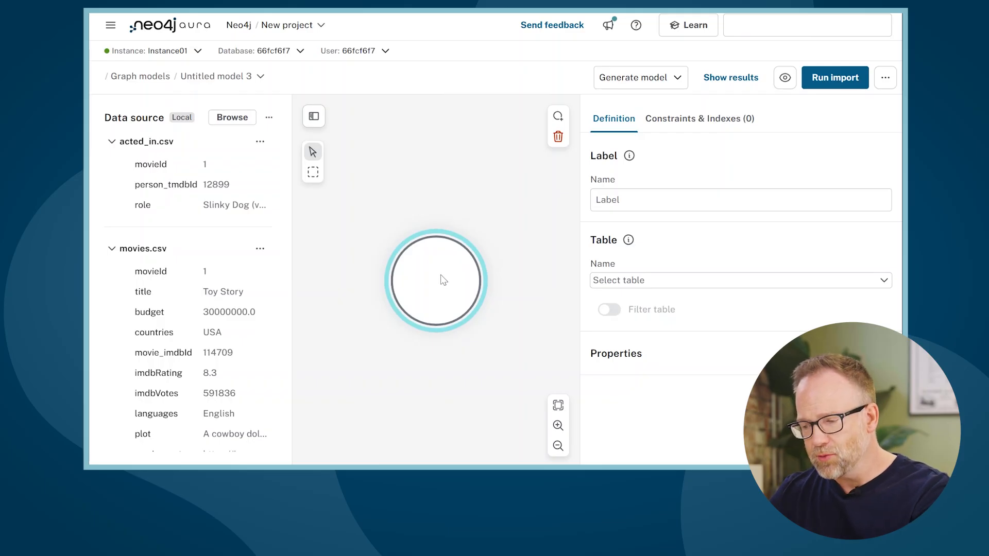
- Label the node Person and map it to persons.csv
type("Pers")
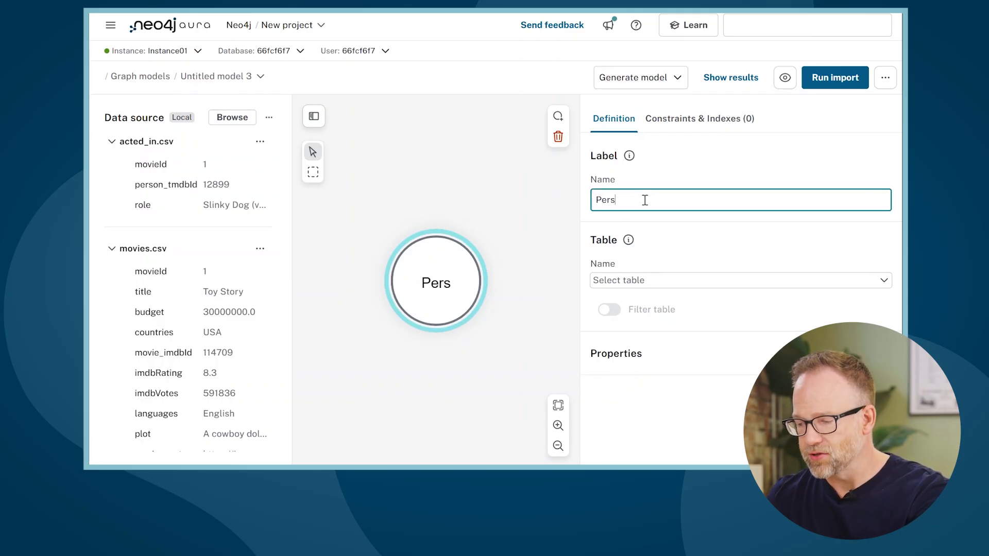
type("on")
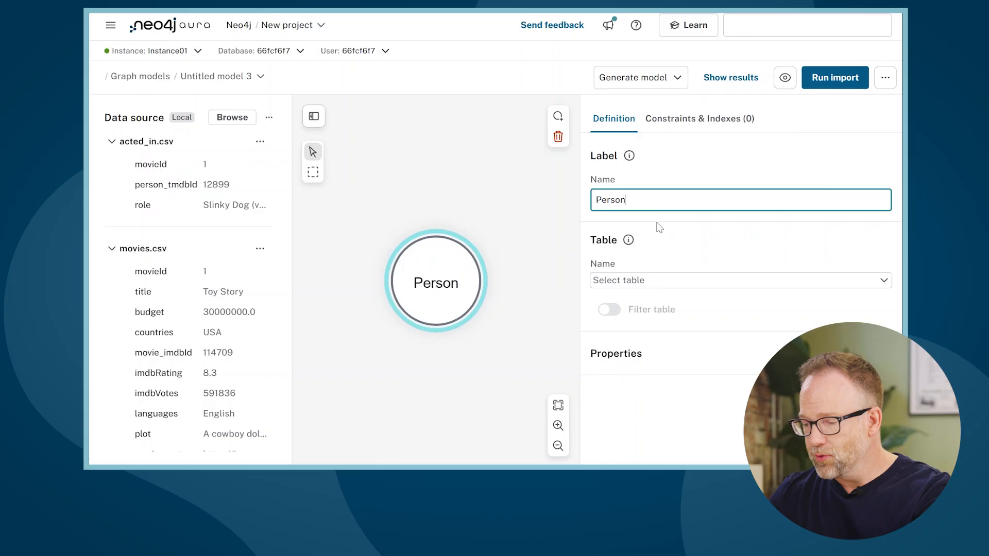
left_click(738, 280)
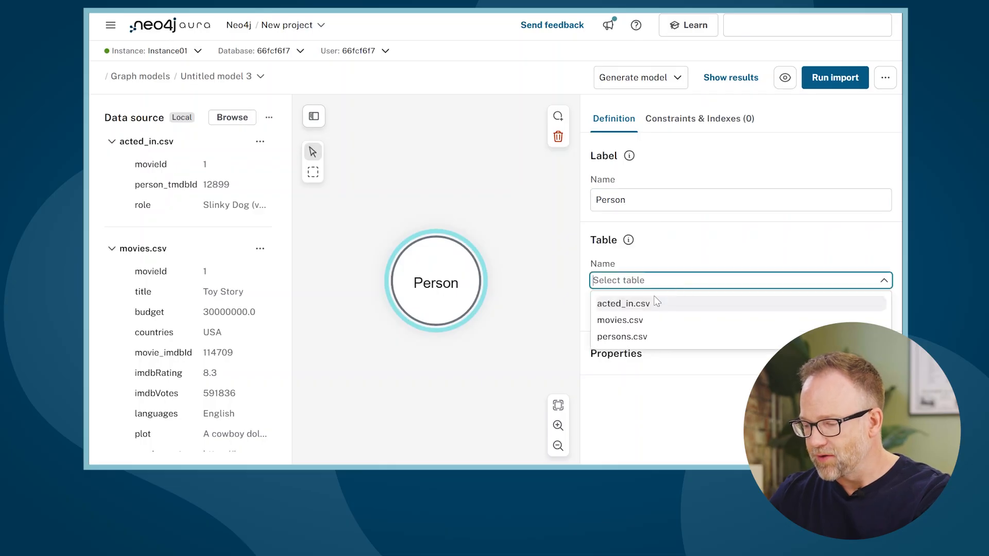
mouse_move(645, 341)
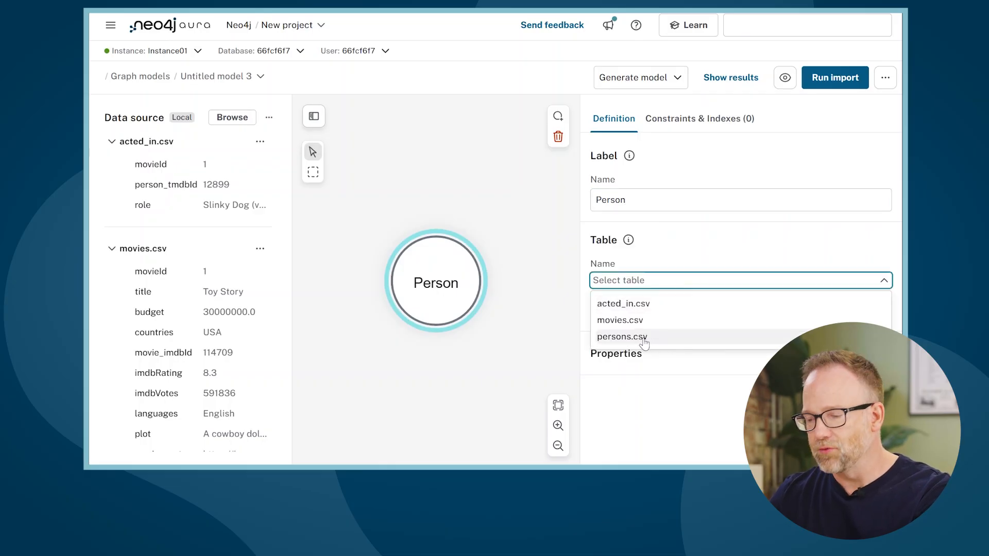
left_click(622, 336)
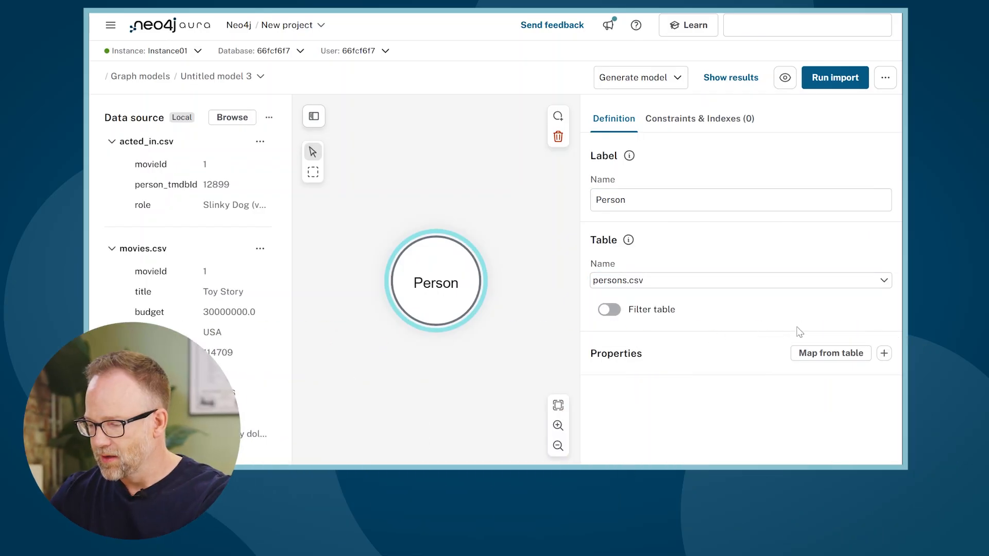
- Map all persons.csv columns as Person properties with person_tmdbId as ID, then add a second node
left_click(831, 354)
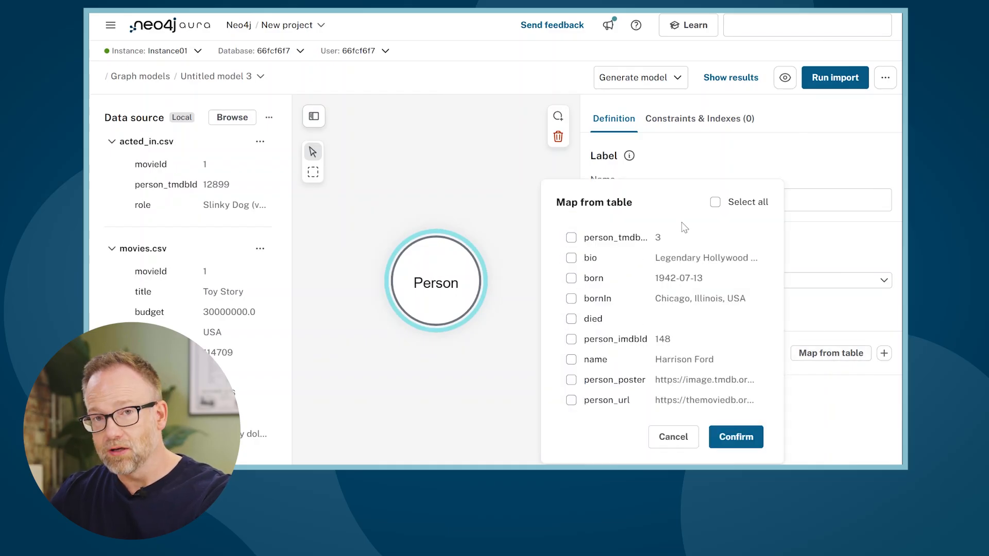
left_click(715, 202)
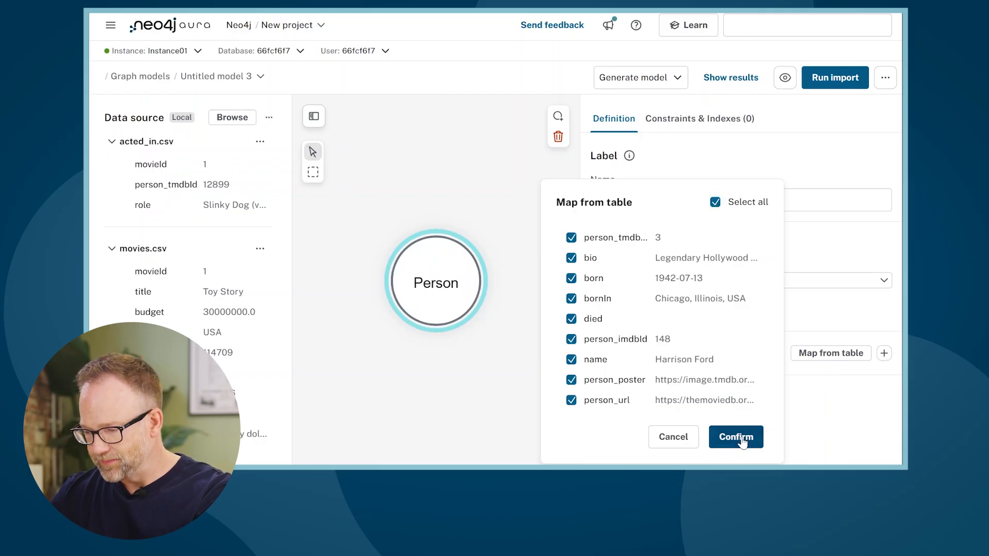
left_click(735, 437)
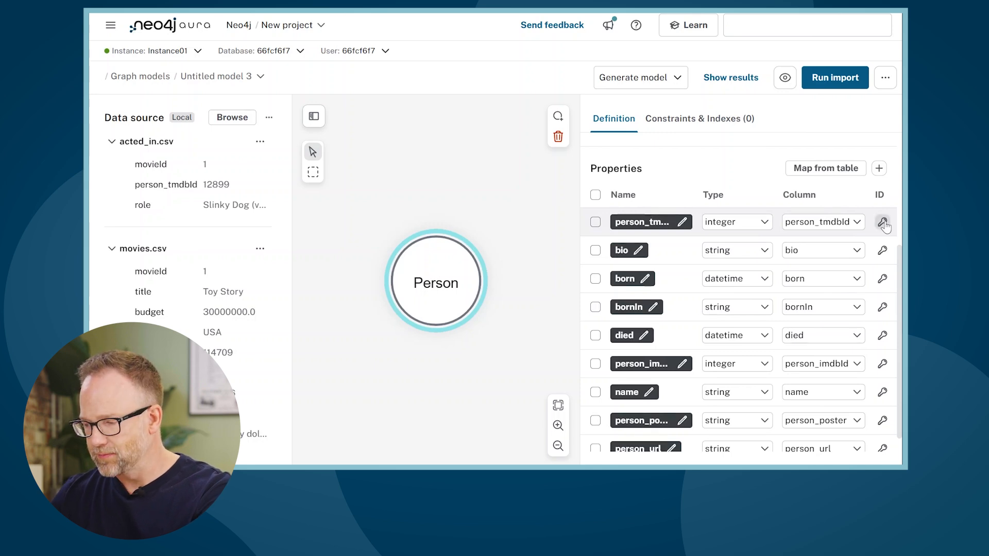
left_click(883, 221)
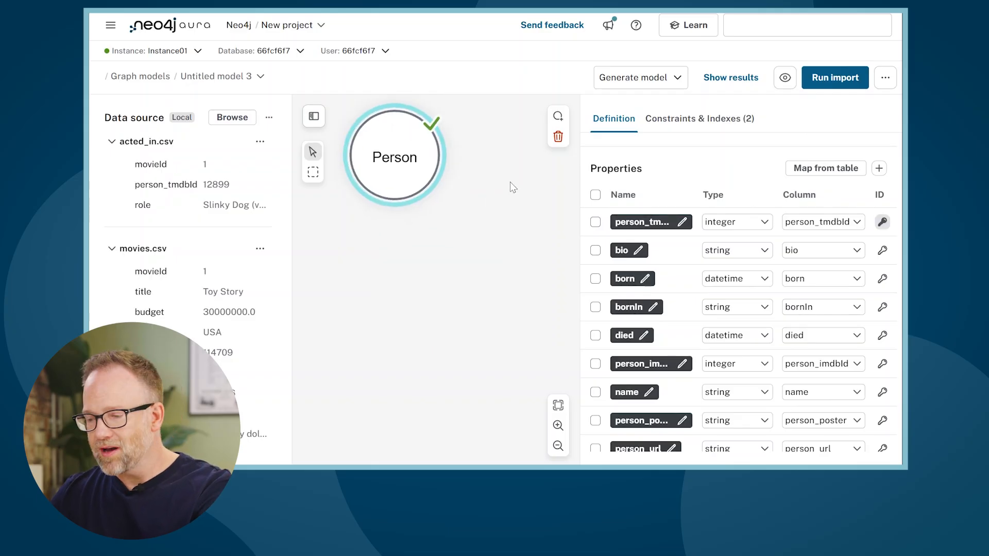
left_click(435, 389)
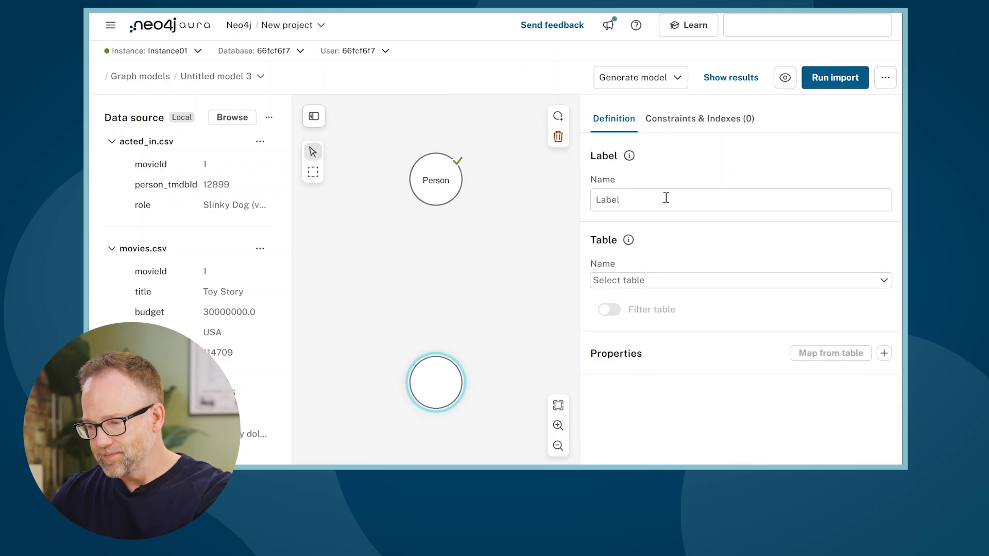
- Label the node Movie, map it to movies.csv and add all its columns as properties
type("Movie")
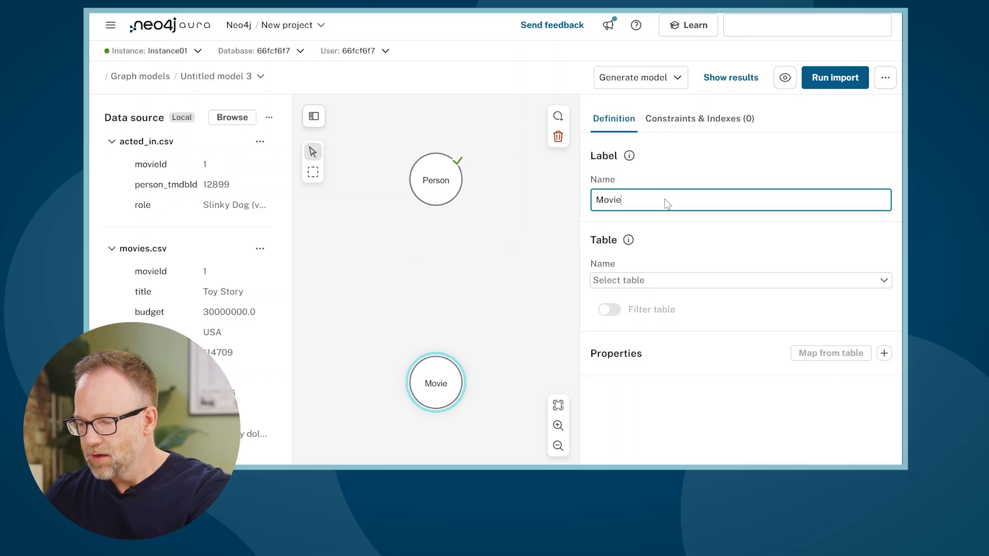
left_click(740, 280)
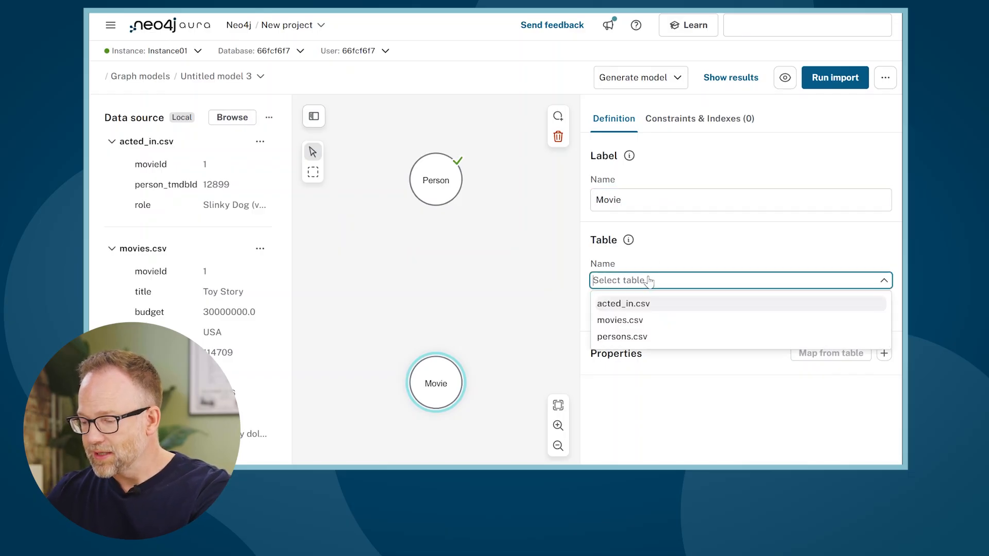
left_click(620, 320)
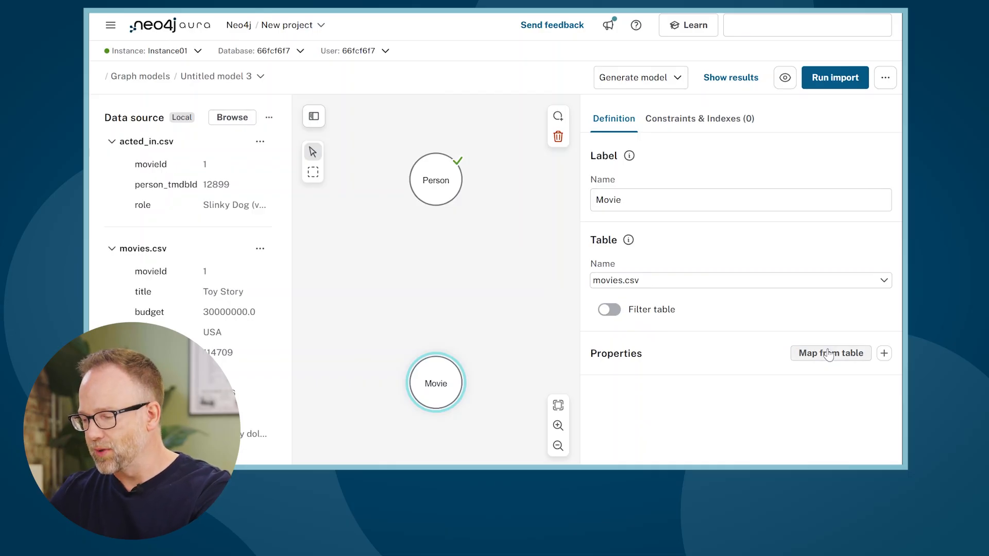
left_click(831, 353)
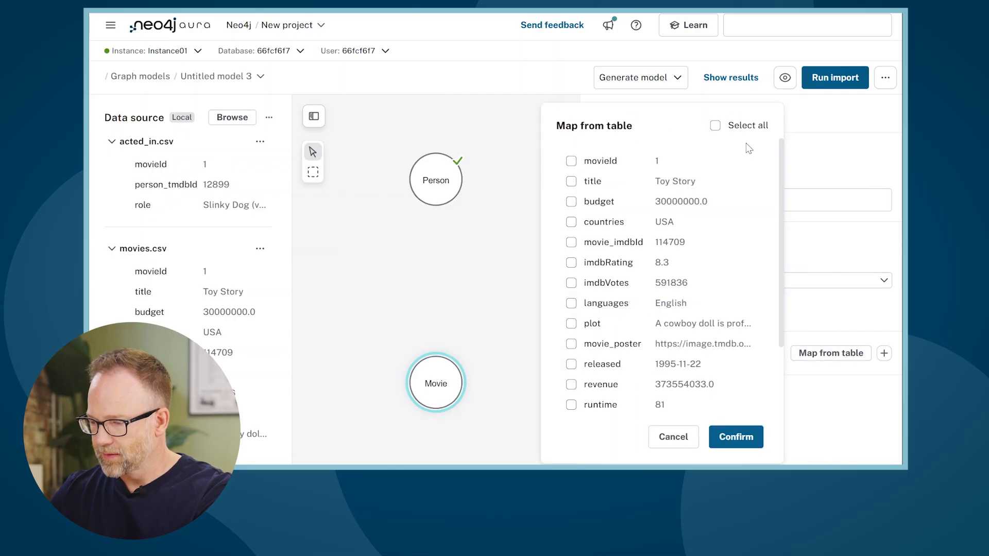
left_click(715, 126)
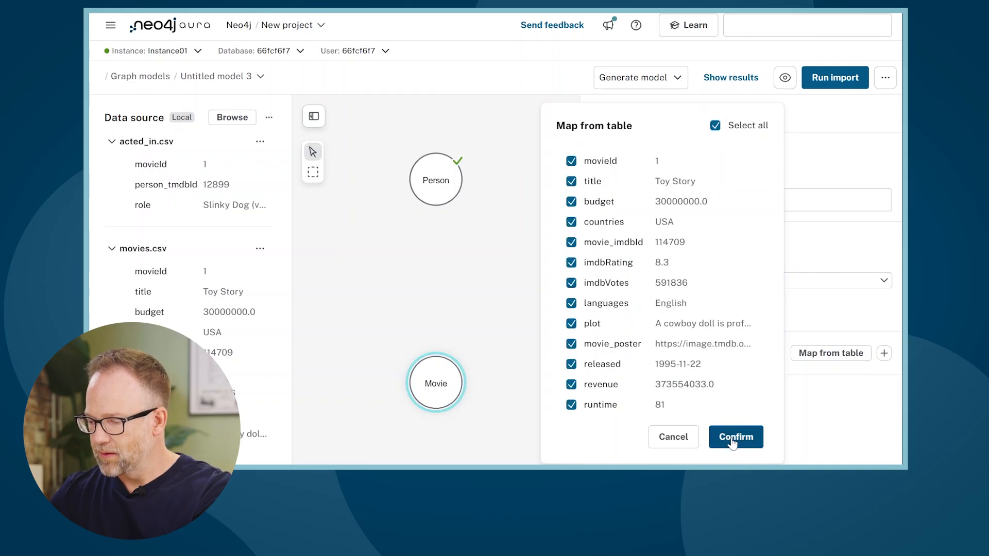
left_click(734, 436)
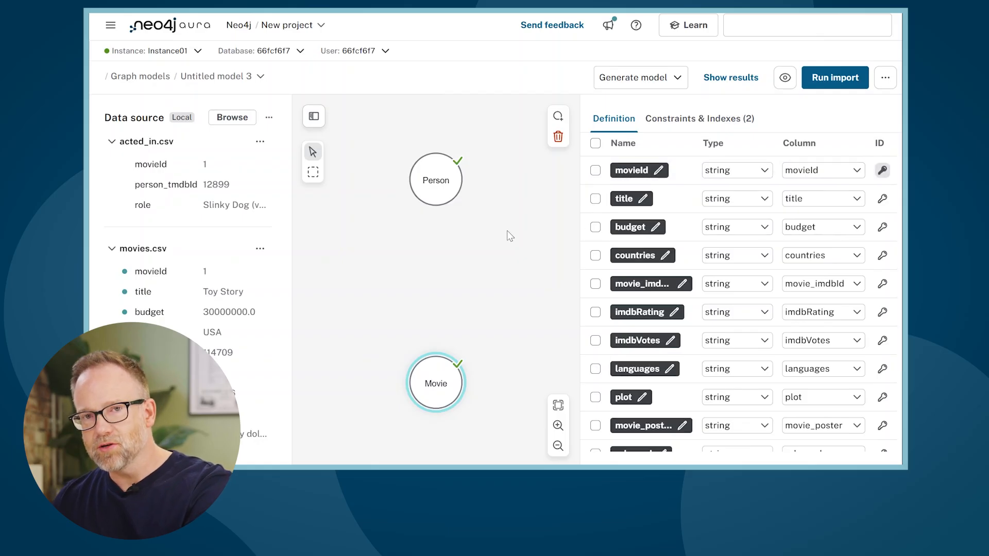
mouse_move(438, 211)
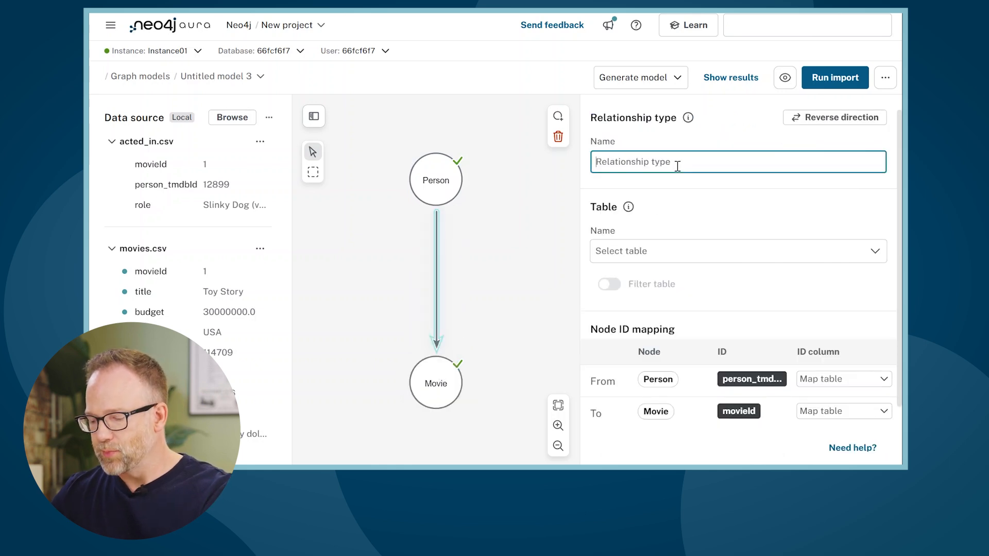
- Name the relationship ACTED_IN, source it from acted_in.csv matching person_tmdbId and movieId
type("ACTED")
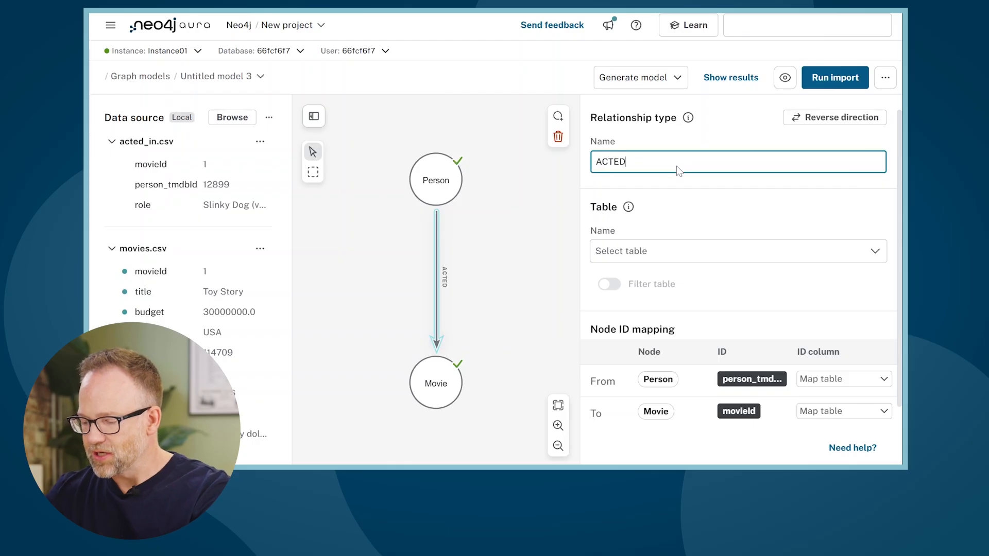
type("_IN")
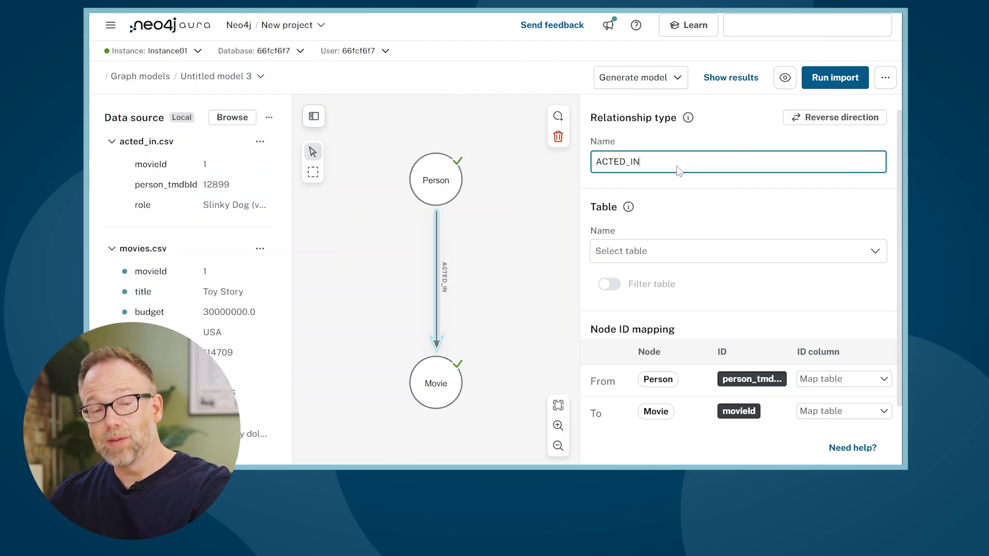
mouse_move(626, 206)
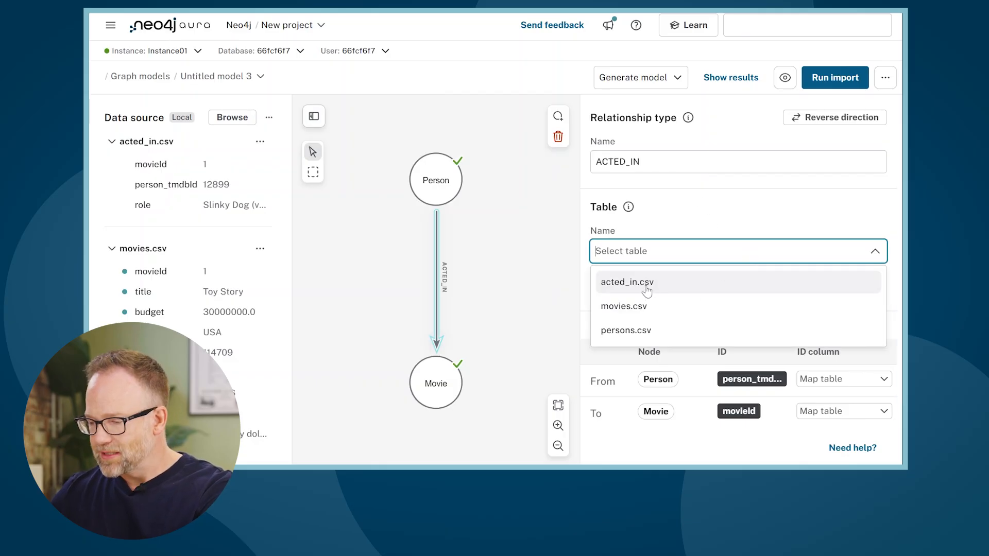
left_click(628, 283)
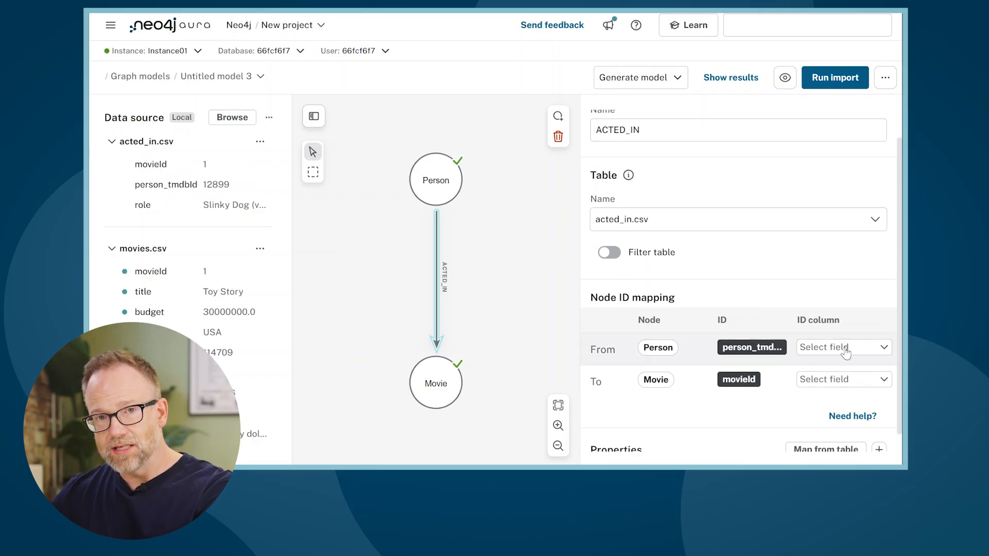
left_click(843, 347)
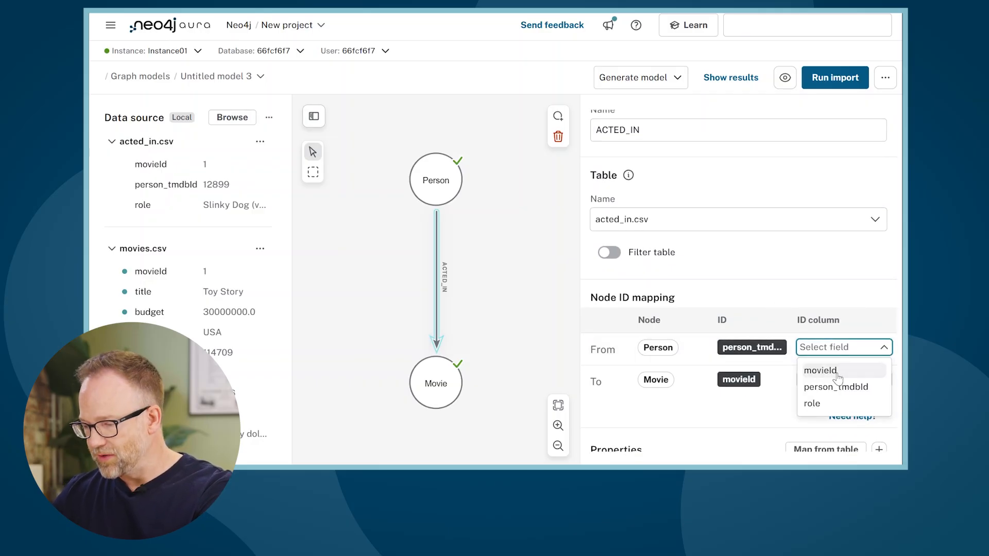
left_click(837, 386)
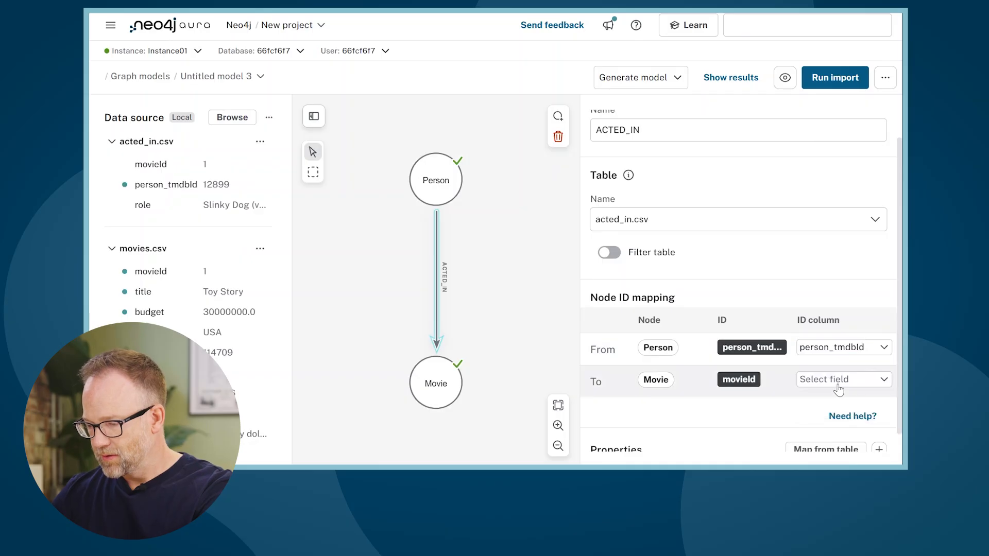
left_click(842, 379)
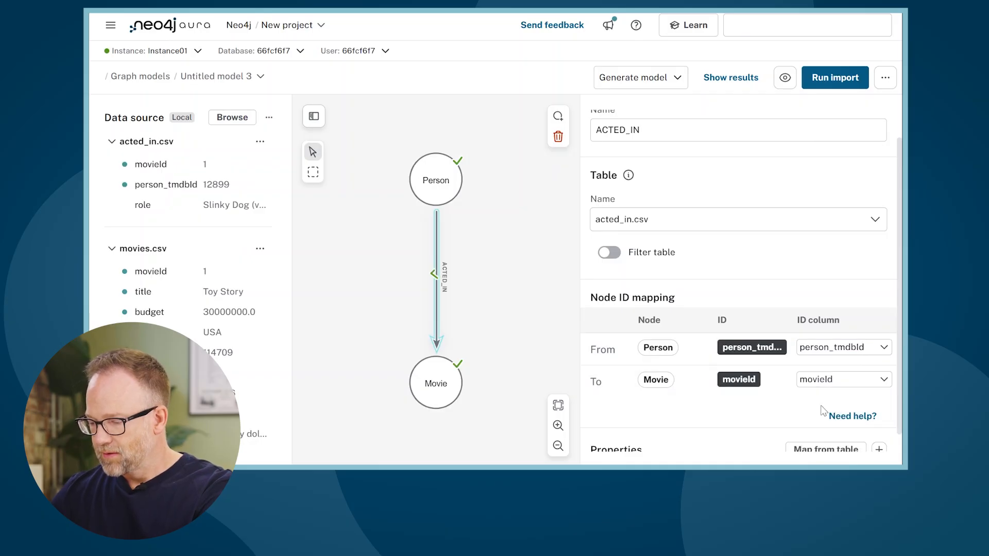
- Add the role column as the ACTED_IN relationship's property and deselect it
scroll("down", 3)
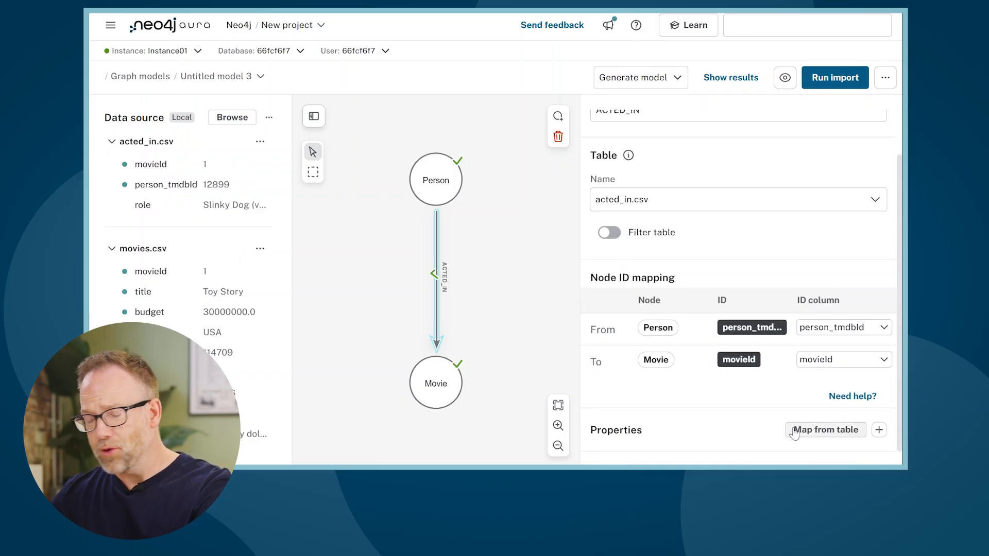
left_click(825, 429)
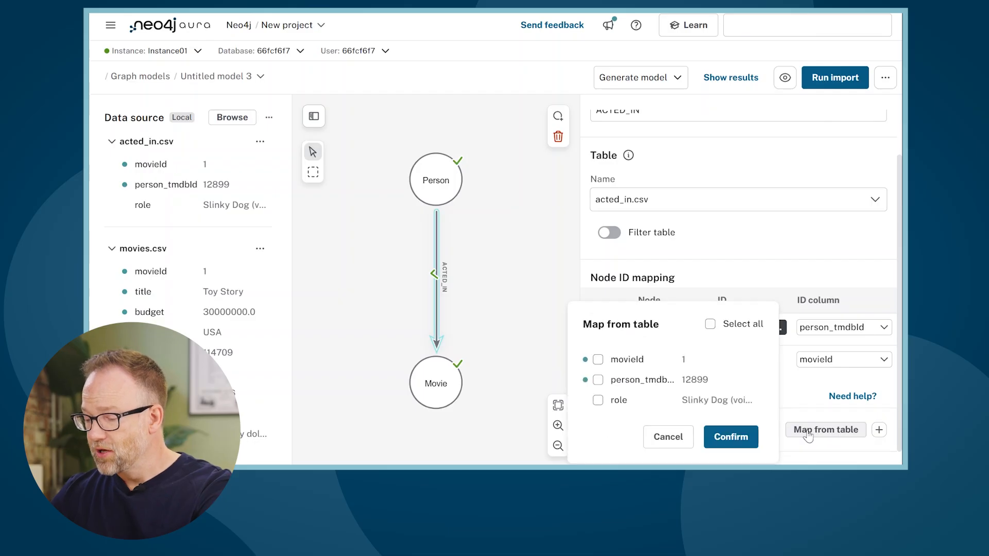
left_click(598, 401)
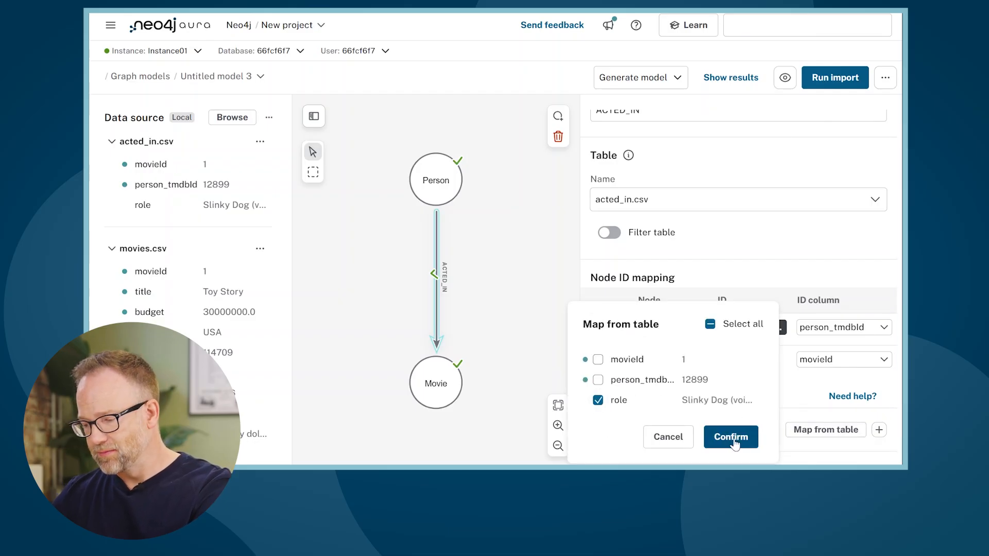
left_click(730, 437)
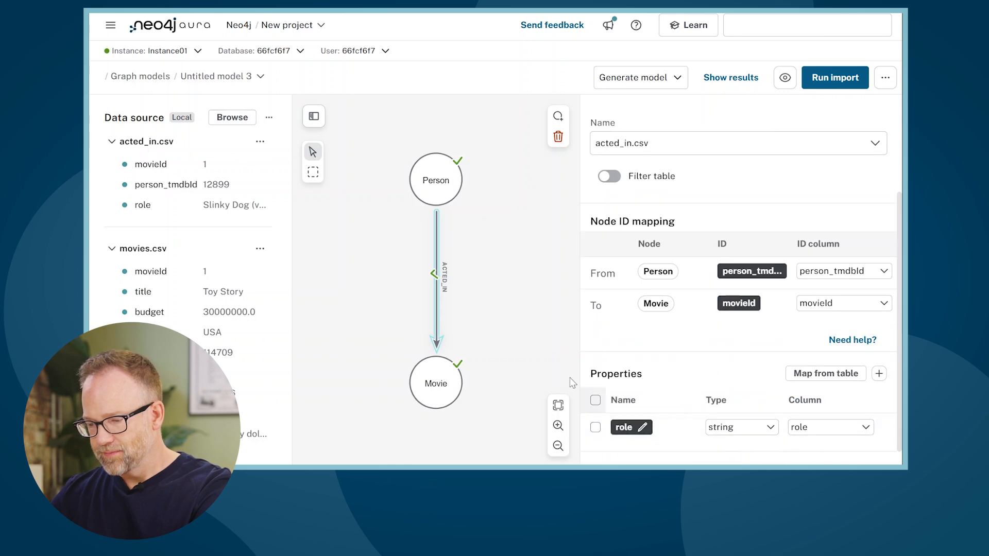
left_click(522, 339)
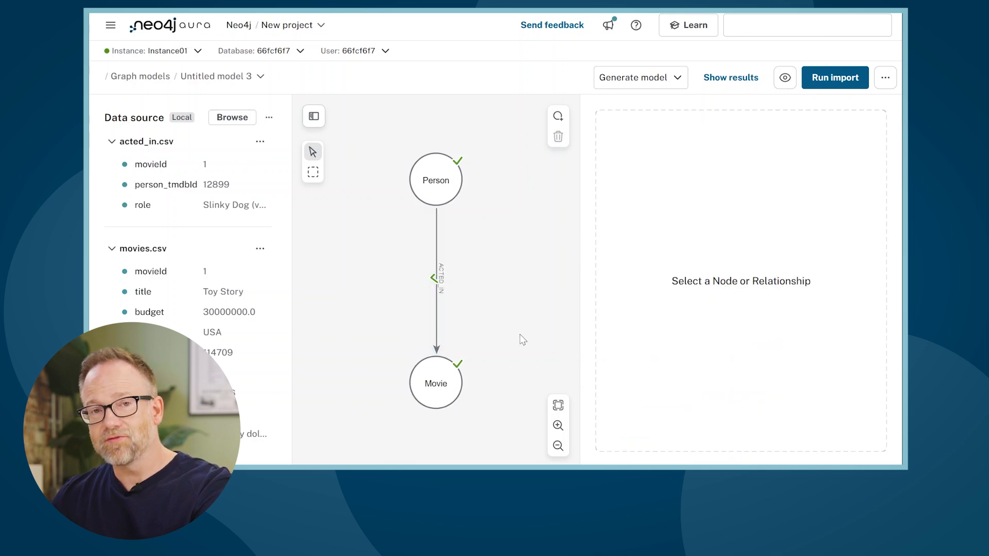
mouse_move(515, 259)
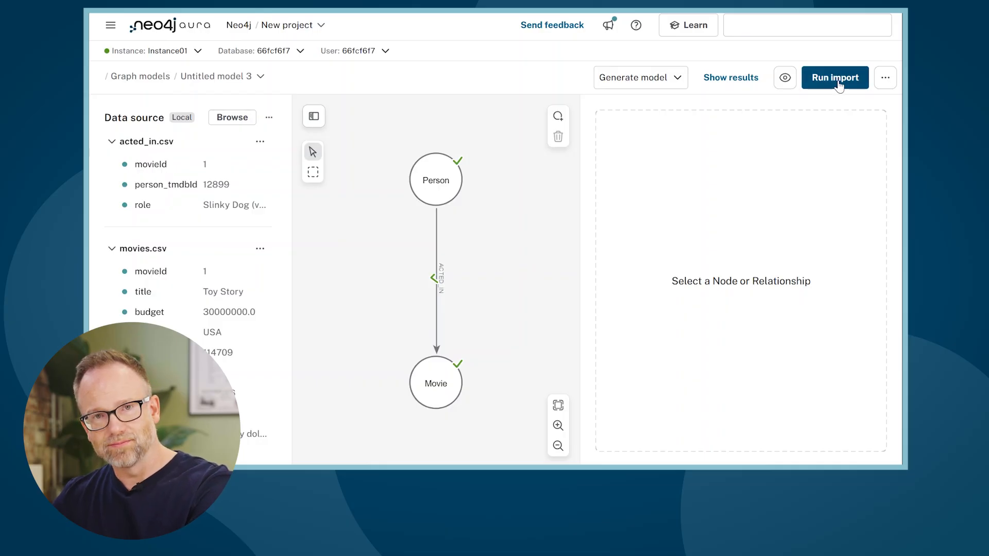
- Run the import of Person, Movie and ACTED_IN into the database
left_click(834, 77)
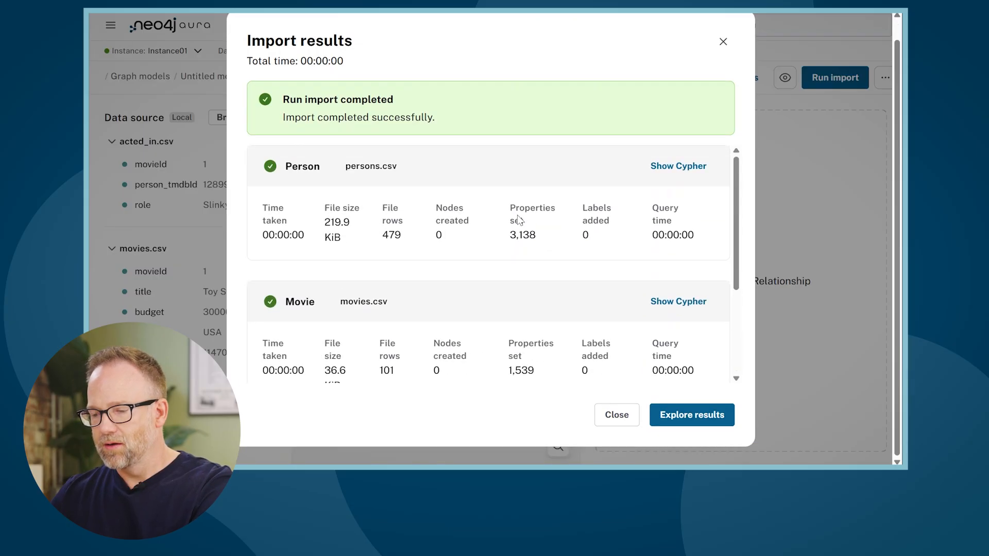
mouse_move(580, 136)
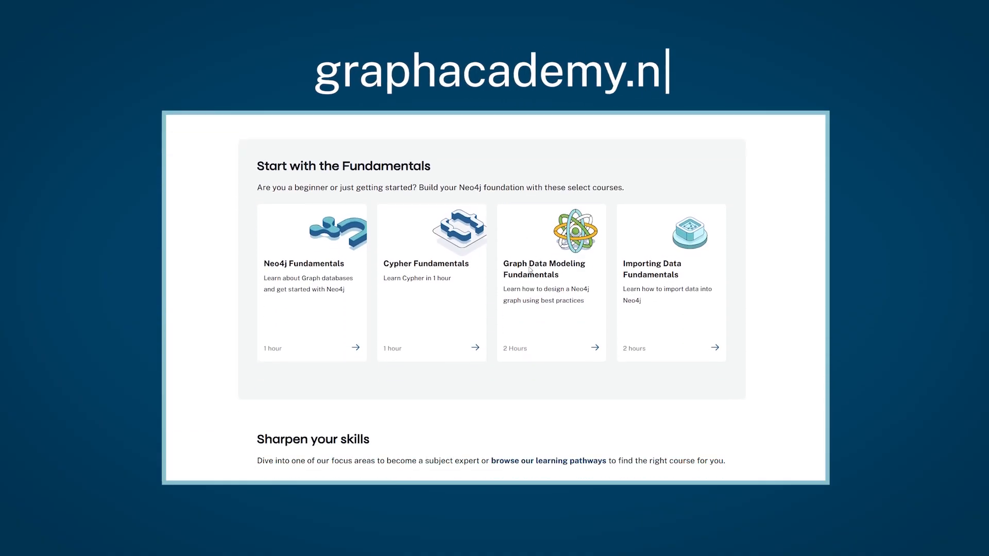
- View the Importing Data Fundamentals course page on GraphAcademy and its description
left_click(670, 281)
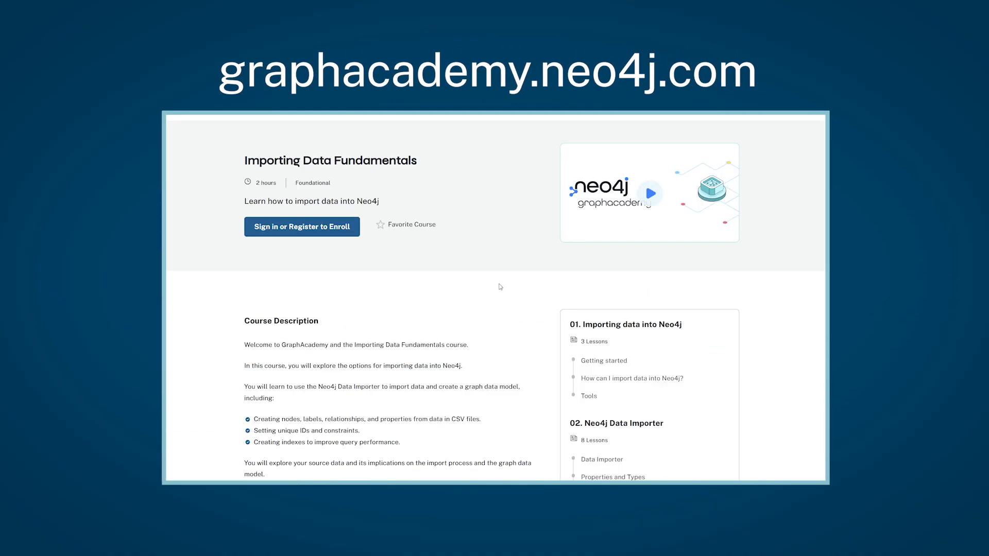
scroll("down", 3)
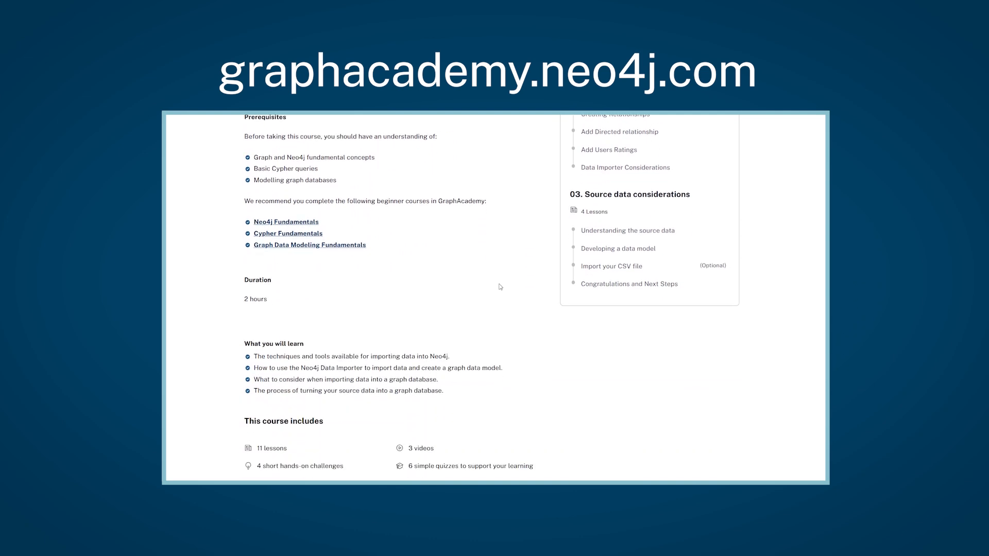